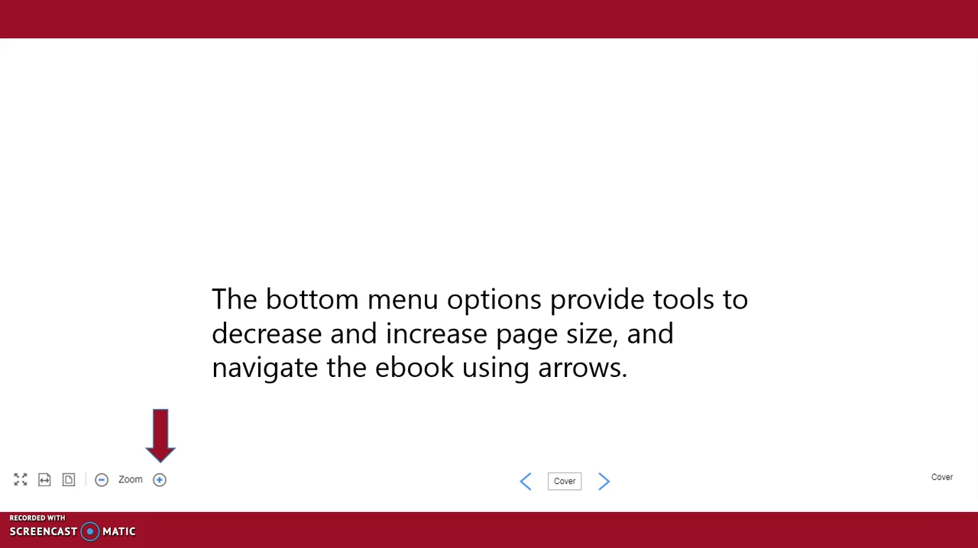
Move from the ebook toolbar slide to the closing 'Get Help!' slide on the library homepage
click(603, 481)
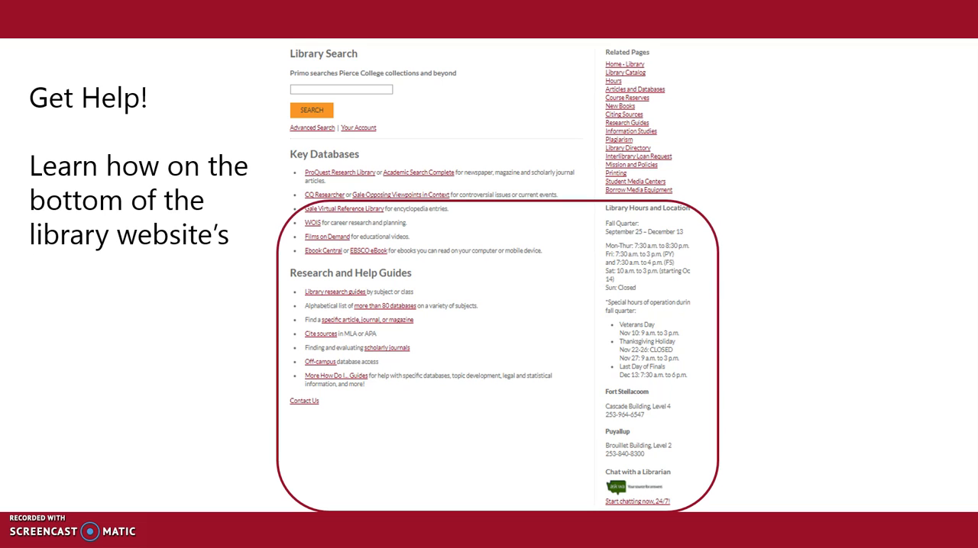
scroll(down, 3)
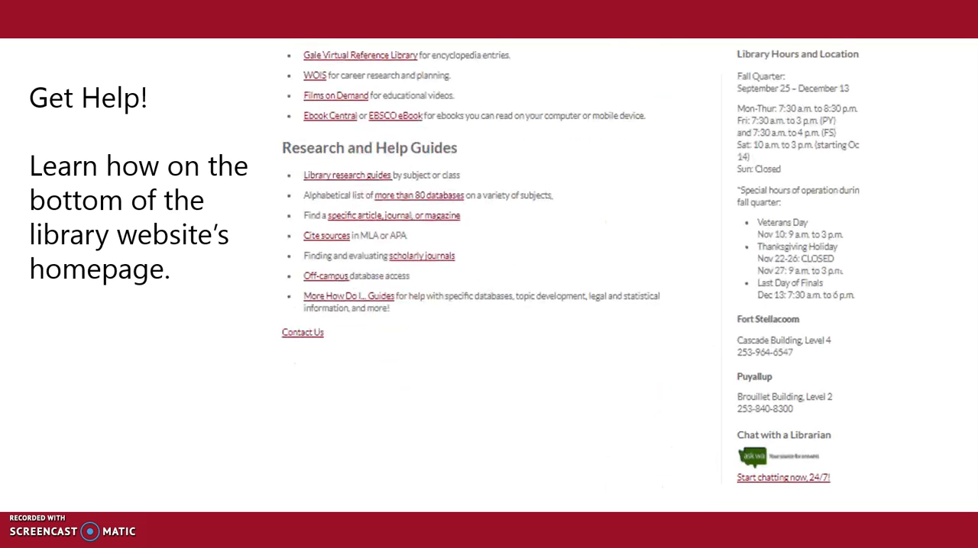